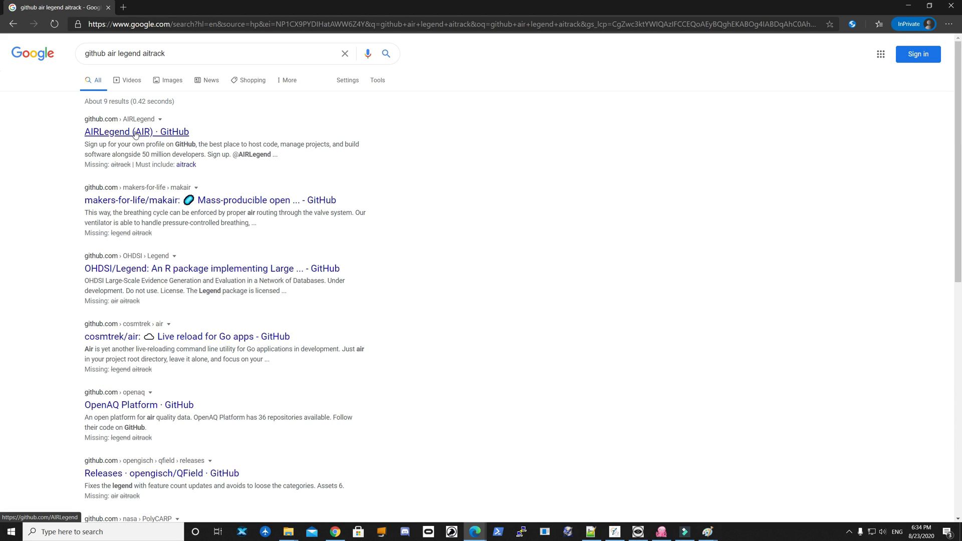
Step: Navigate from the AIRLegend profile to the aitrack repo's v0.4-alpha tag via its tags list
click(136, 131)
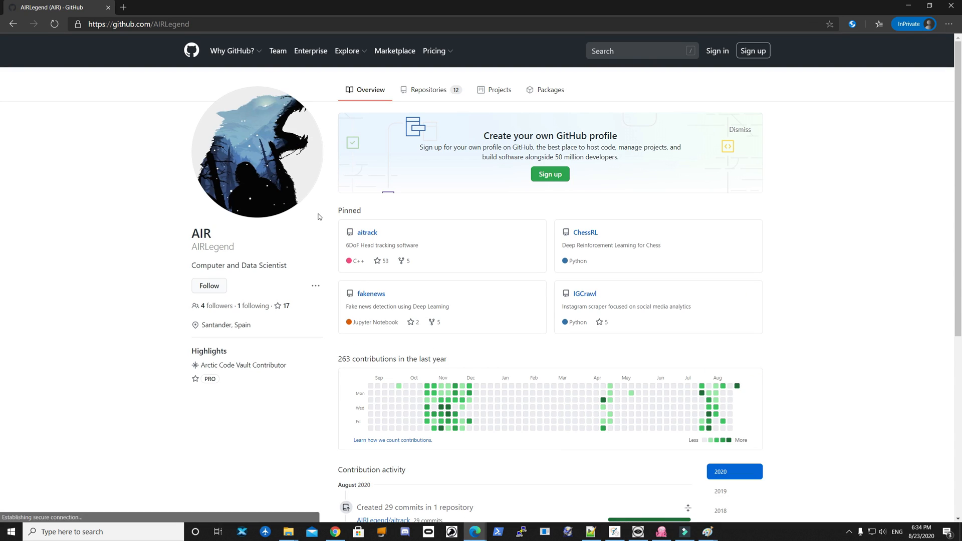
mouse_move(304, 219)
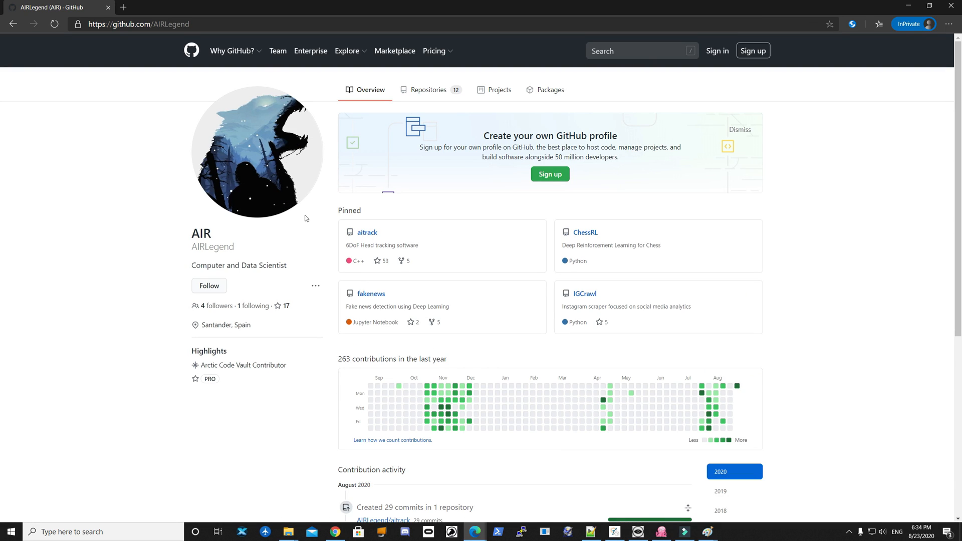
mouse_move(343, 253)
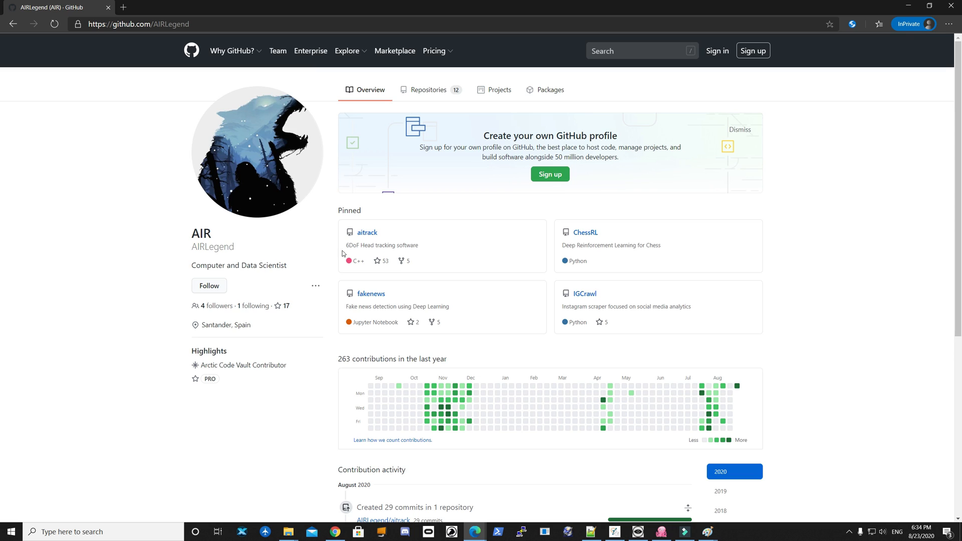
click(367, 232)
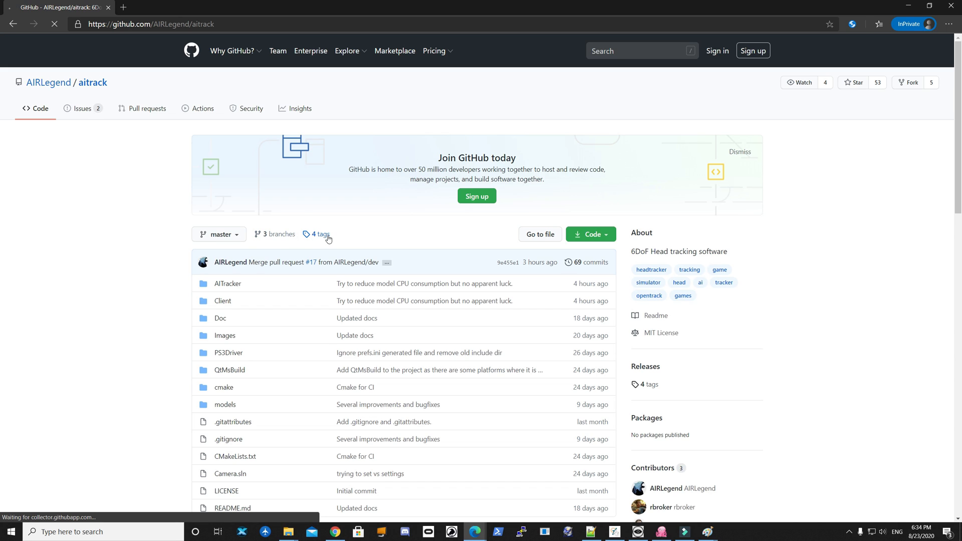
click(318, 234)
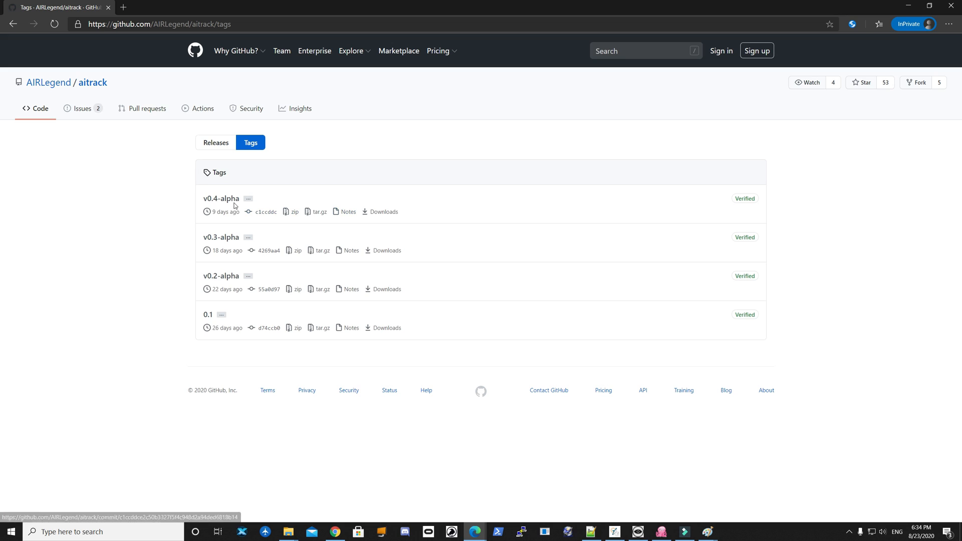
click(221, 198)
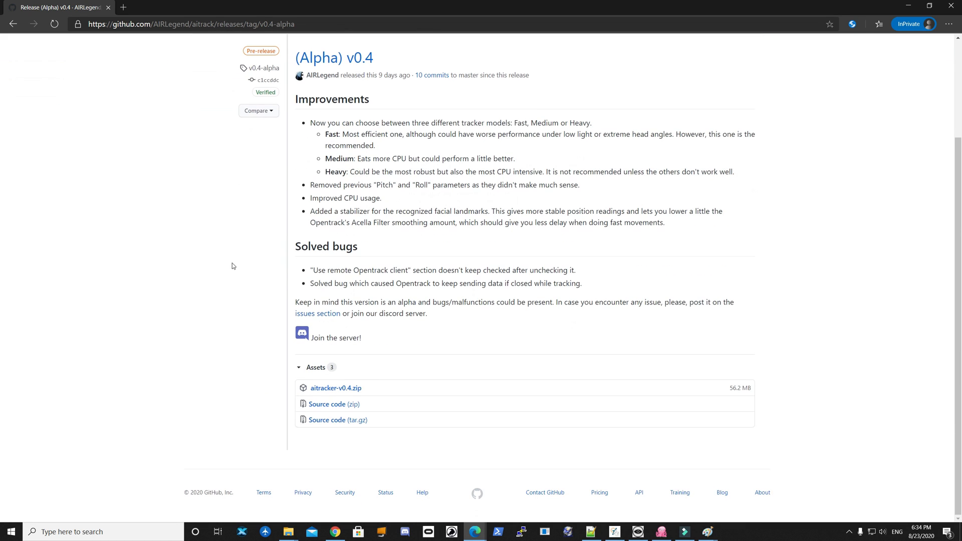
mouse_move(336, 388)
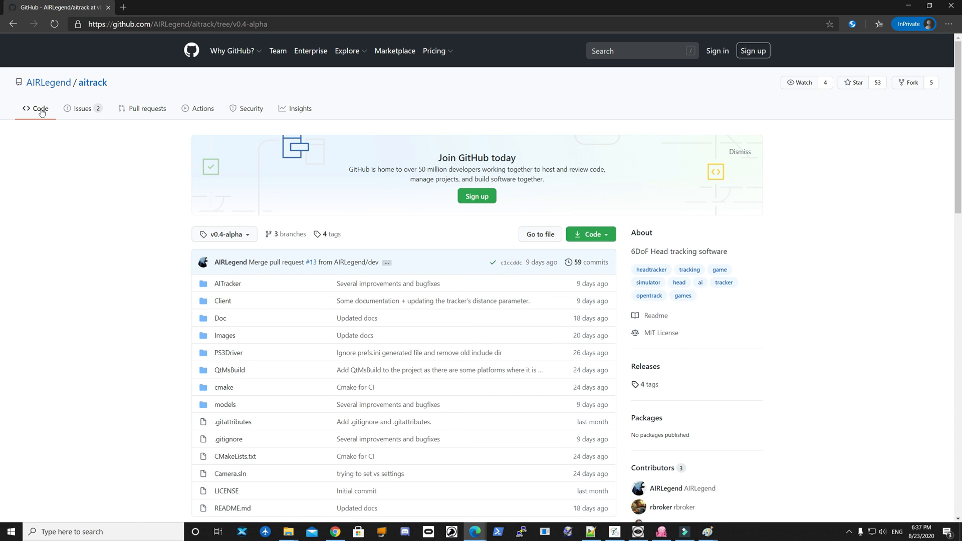
Step: Browse the README and reach USER_GUIDE.md in the repository's Doc folder
scroll(down, 3)
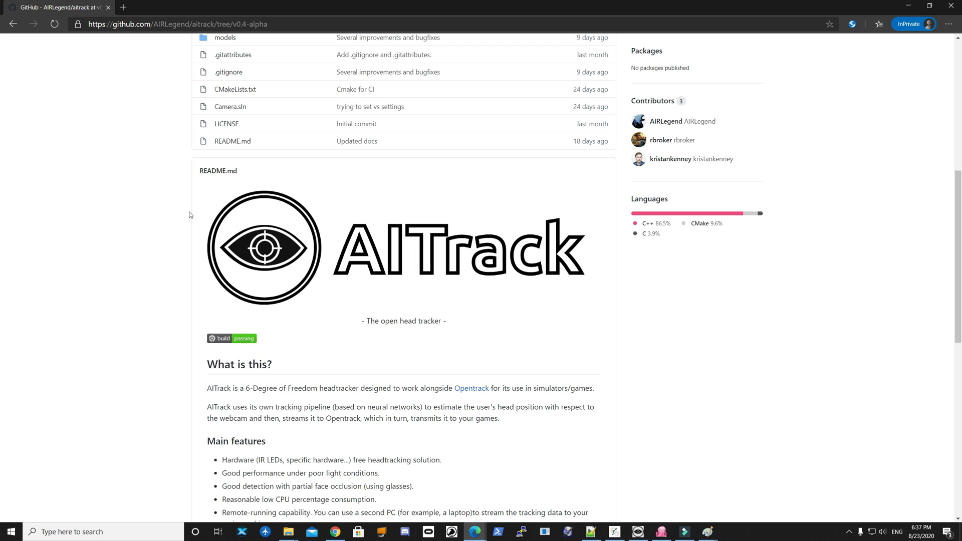
scroll(down, 3)
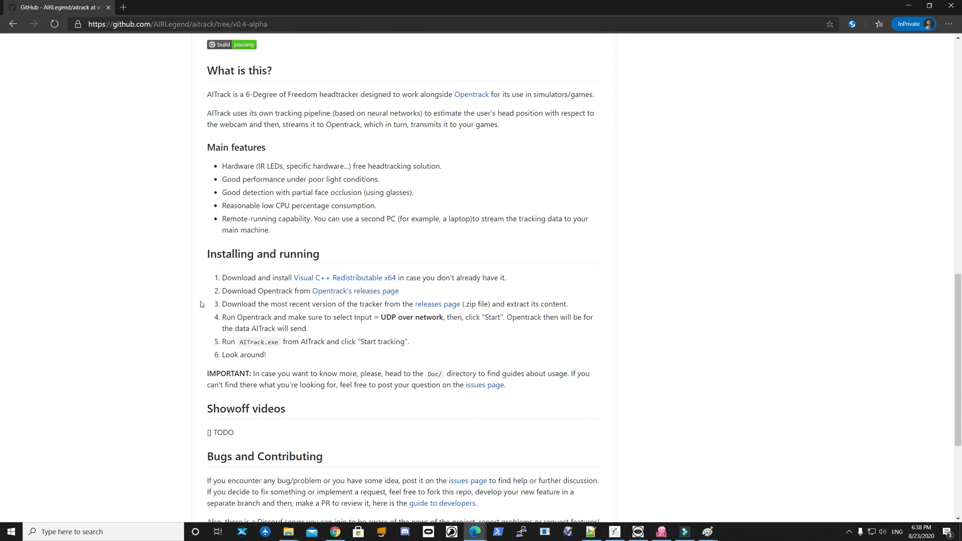
mouse_move(293, 352)
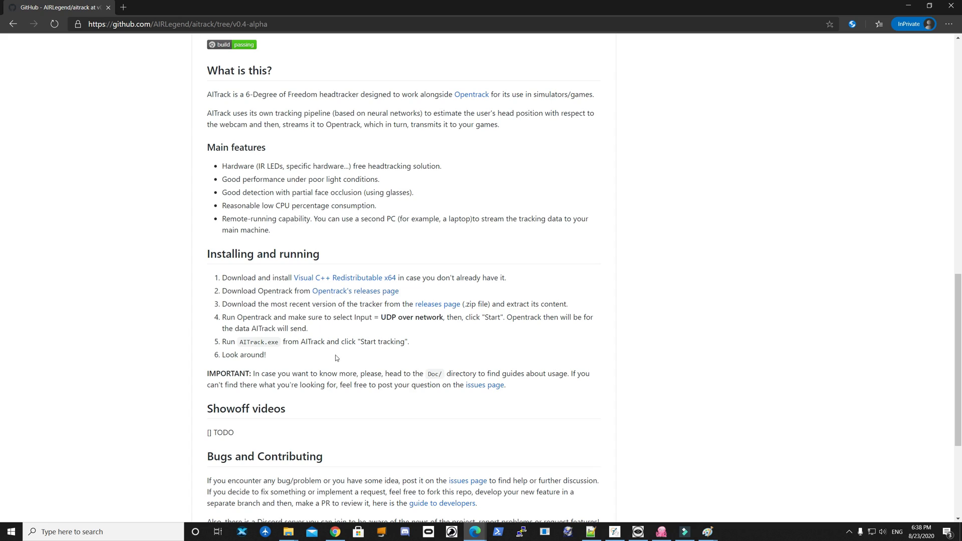
mouse_move(359, 284)
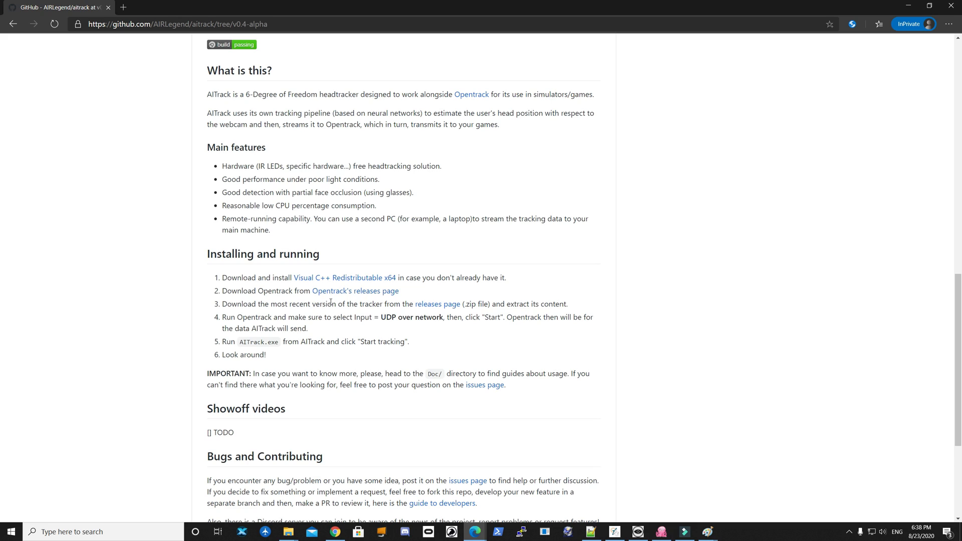
mouse_move(355, 291)
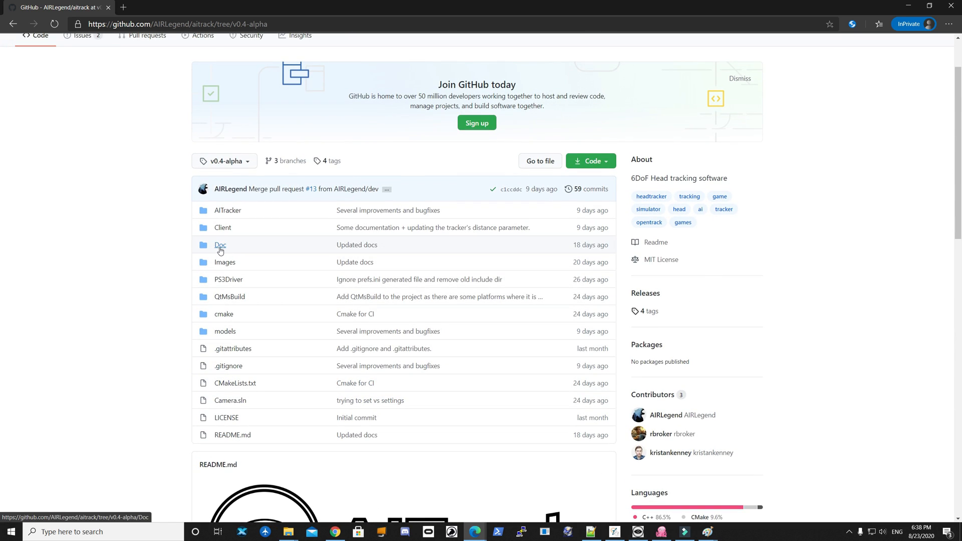
click(220, 245)
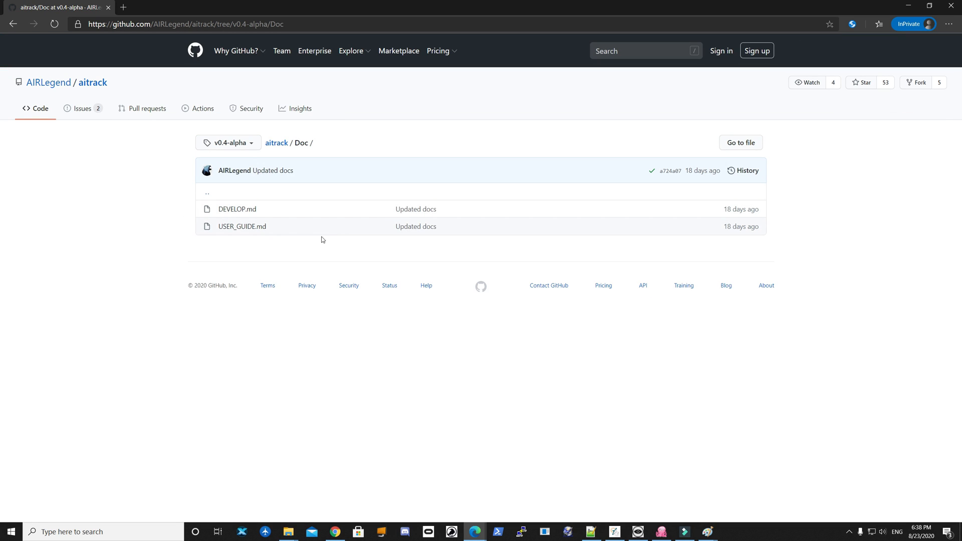
click(241, 226)
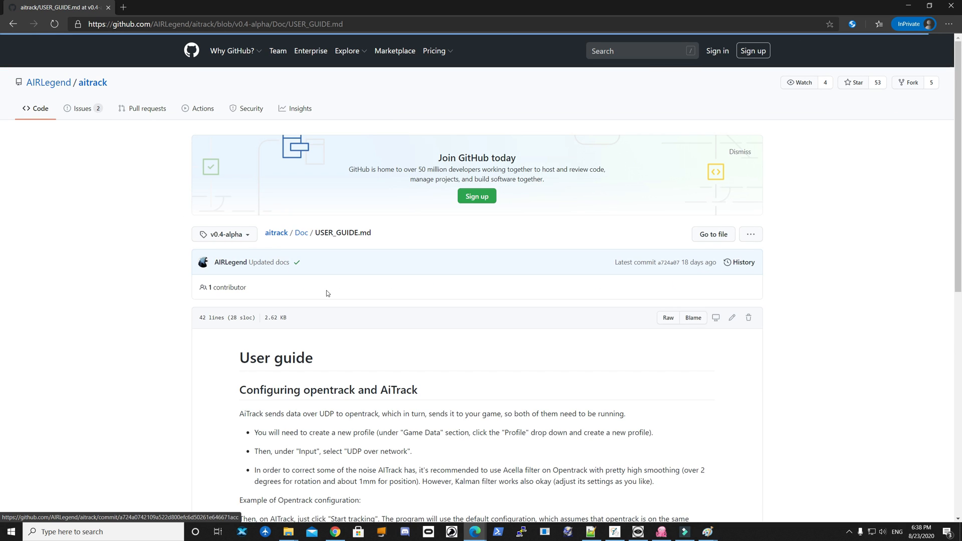
Step: Read down the user guide to the example opentrack configuration screenshots
scroll(down, 3)
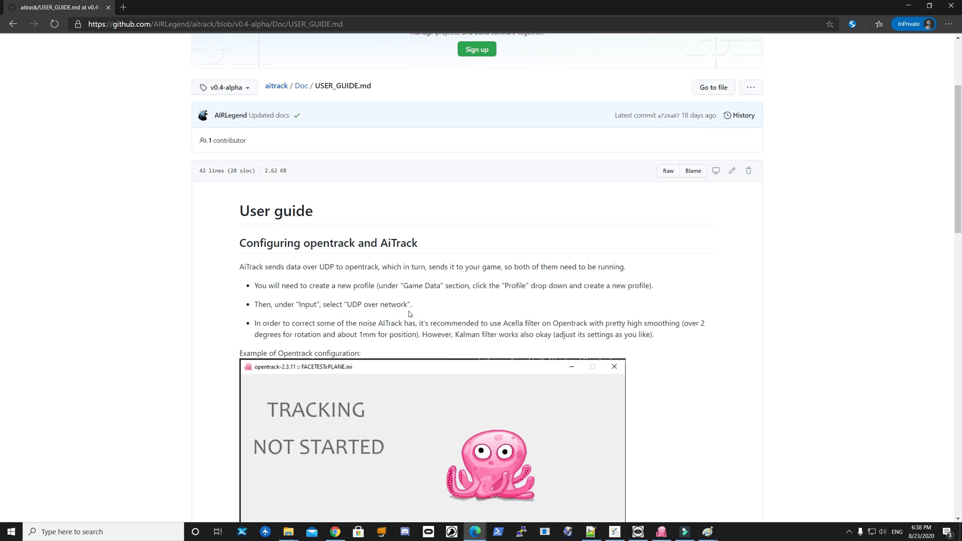
scroll(down, 3)
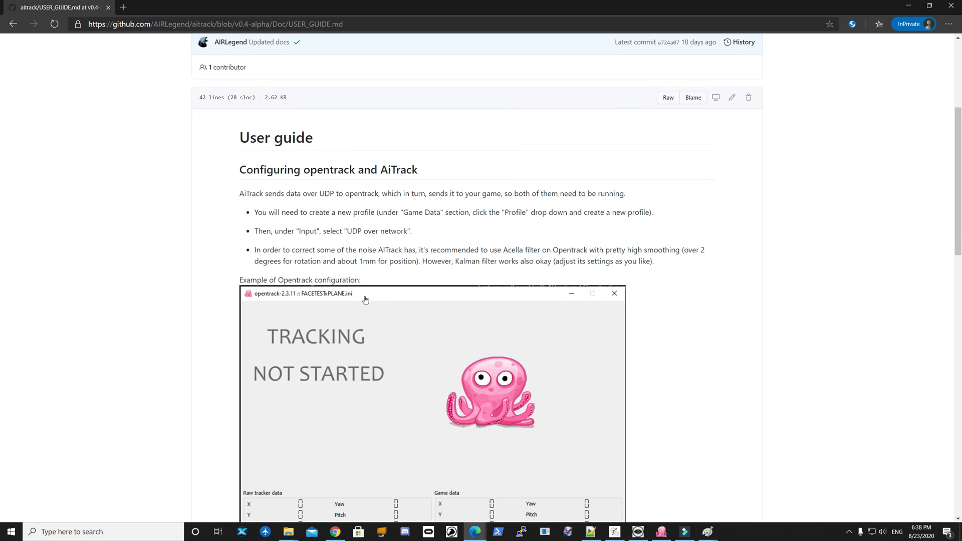
scroll(down, 3)
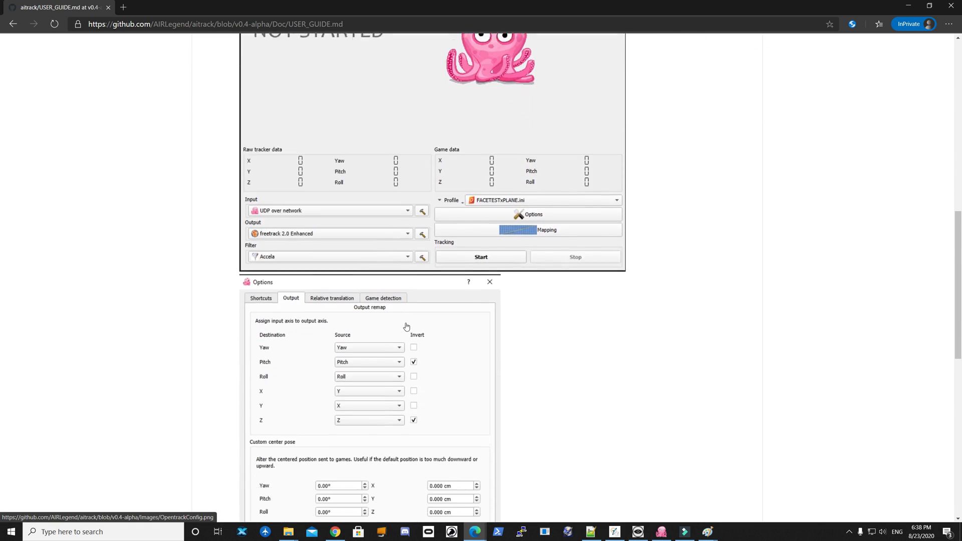
scroll(down, 3)
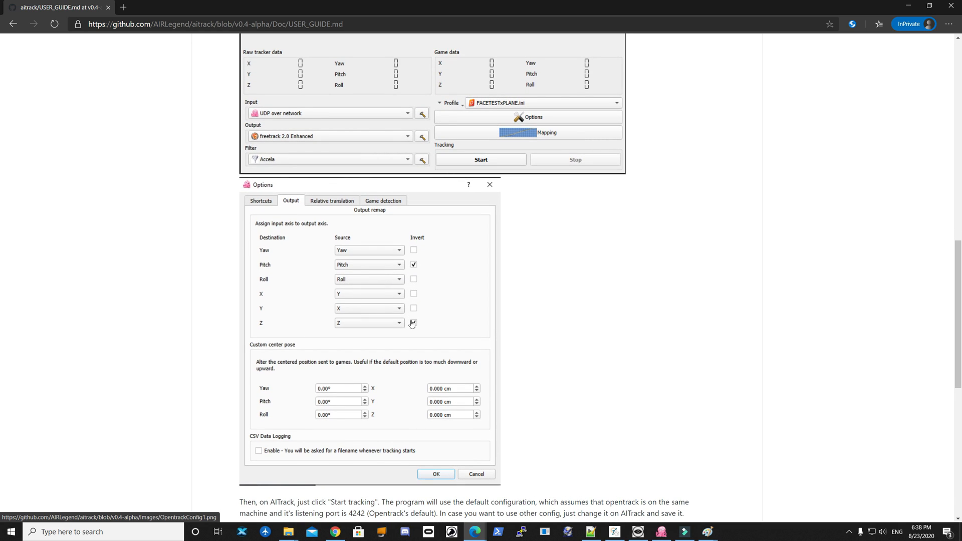
scroll(down, 3)
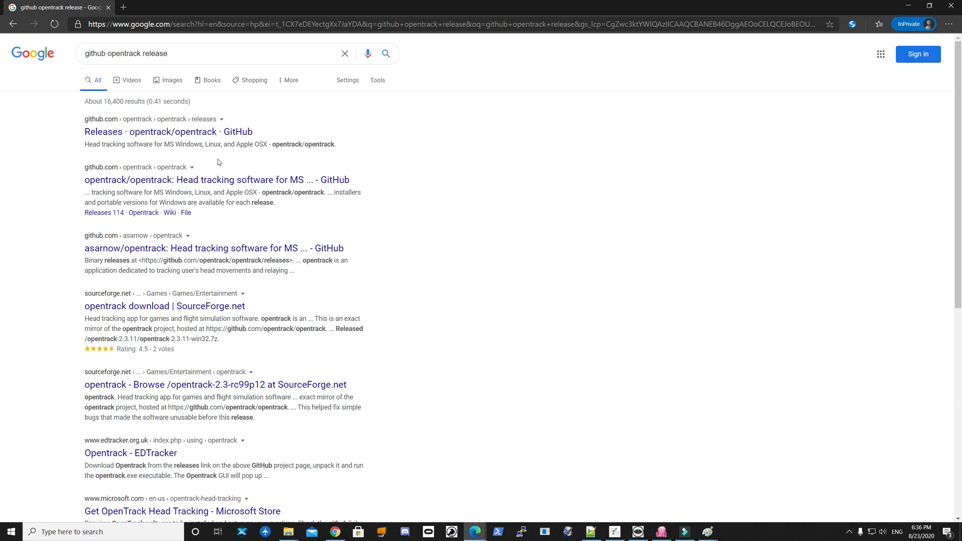
Step: Reach the opentrack 2.3.12 release page and bring its Assets, including the win32 installer, into view
click(171, 131)
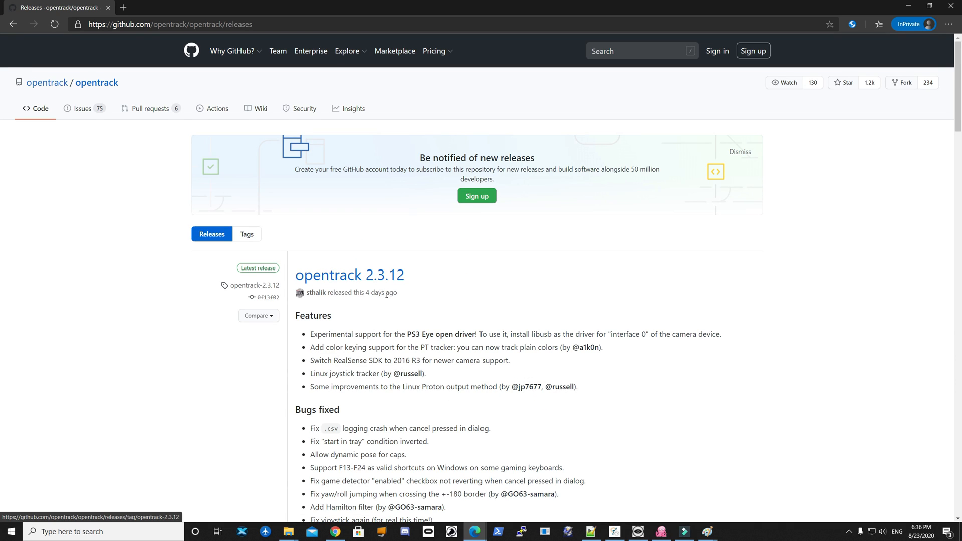
scroll(down, 3)
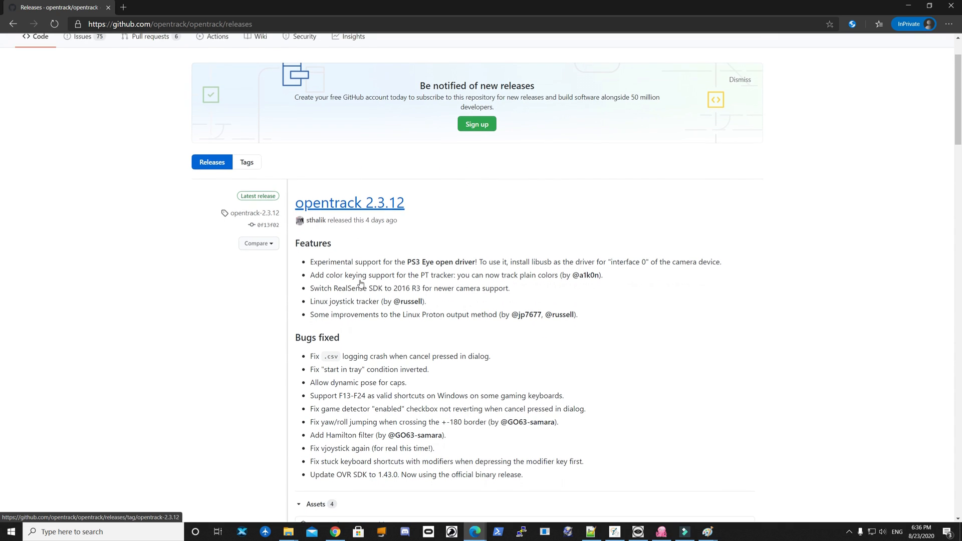
click(348, 203)
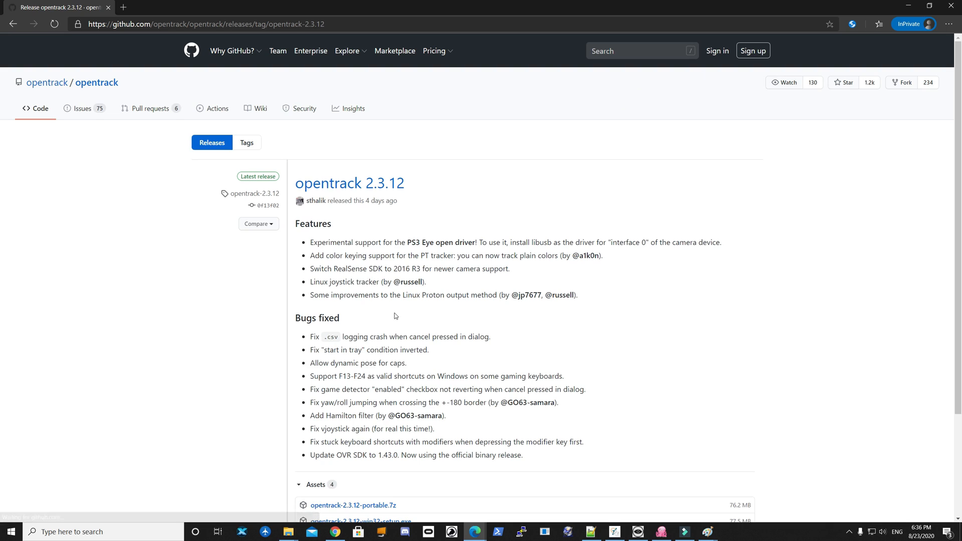
scroll(down, 3)
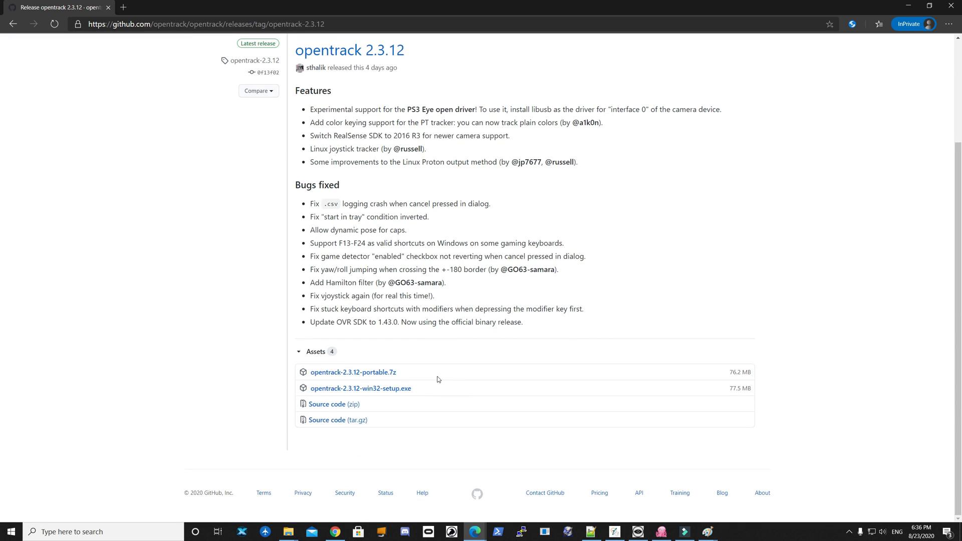
mouse_move(368, 396)
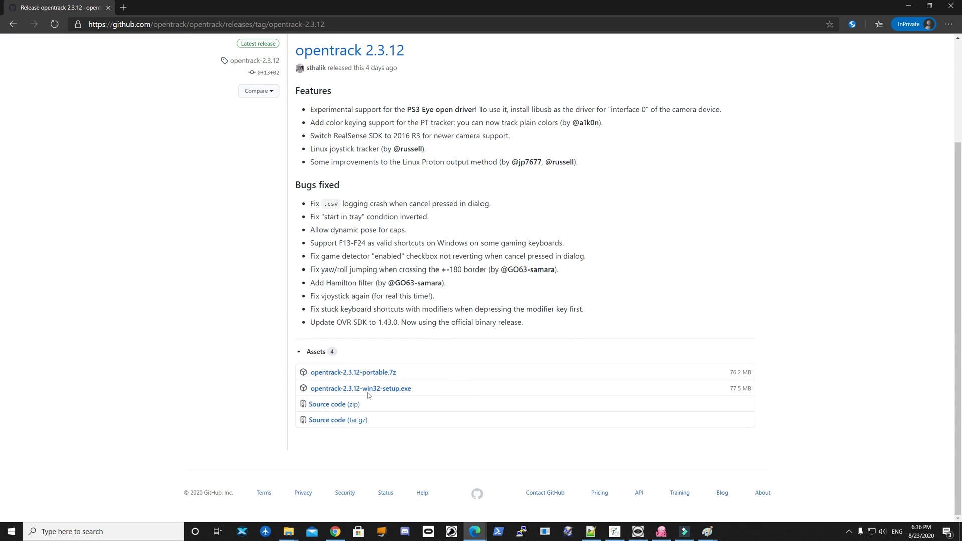
mouse_move(354, 373)
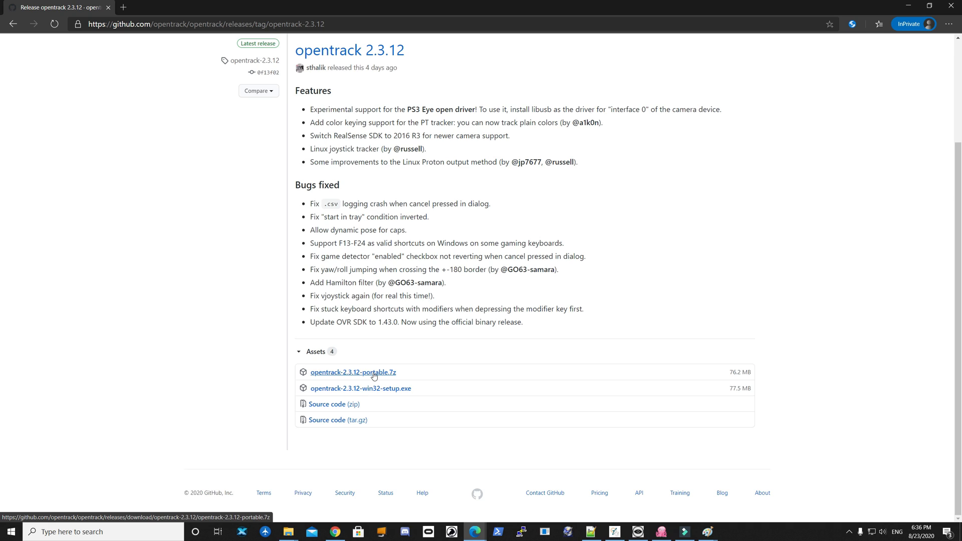
mouse_move(393, 375)
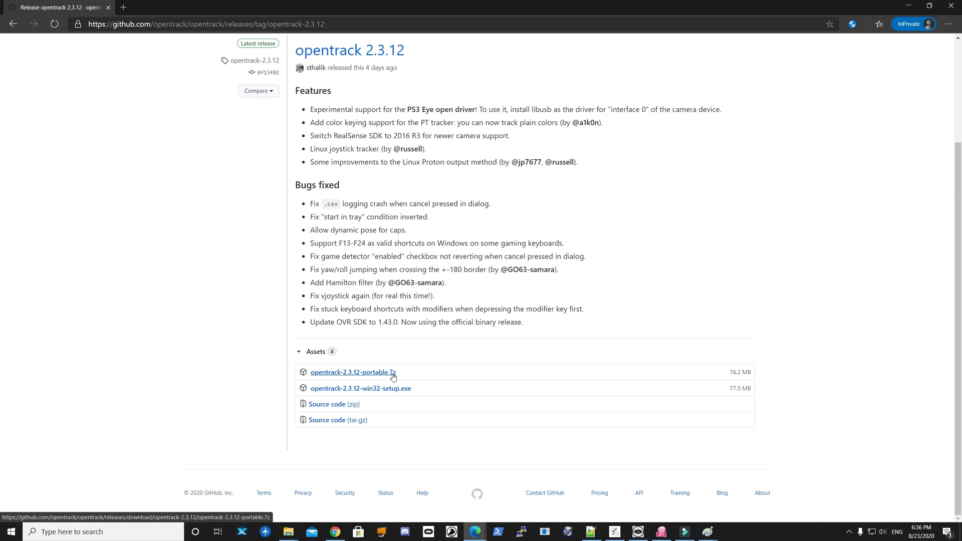
mouse_move(373, 379)
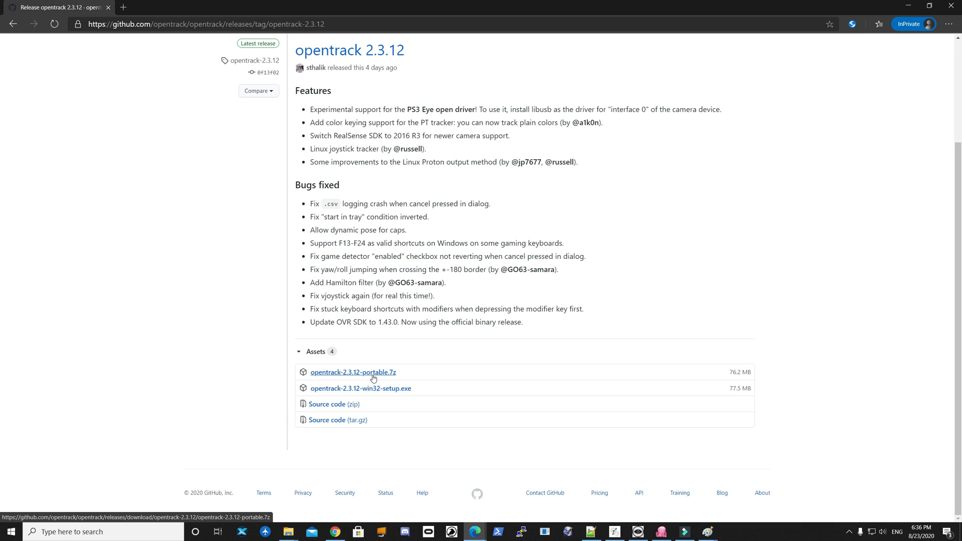
mouse_move(289, 181)
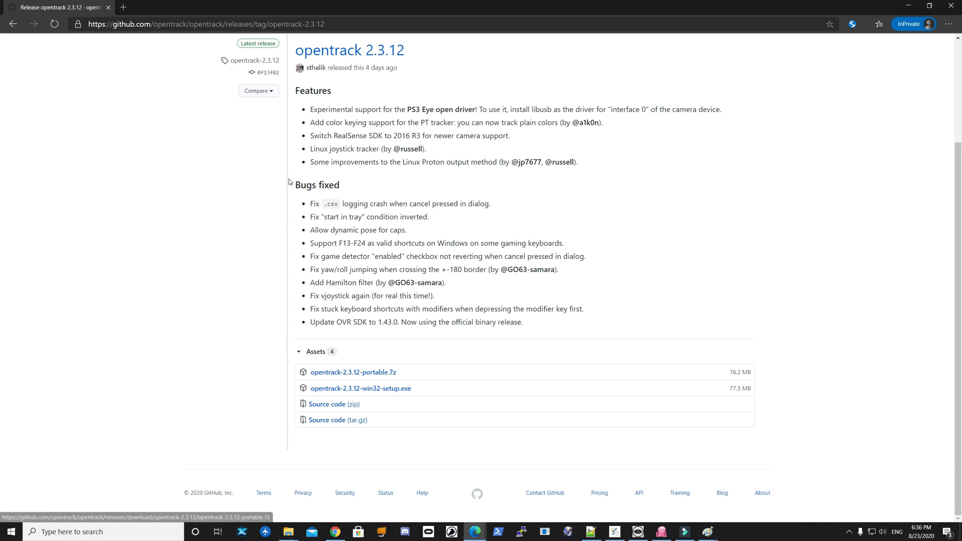
mouse_move(709, 95)
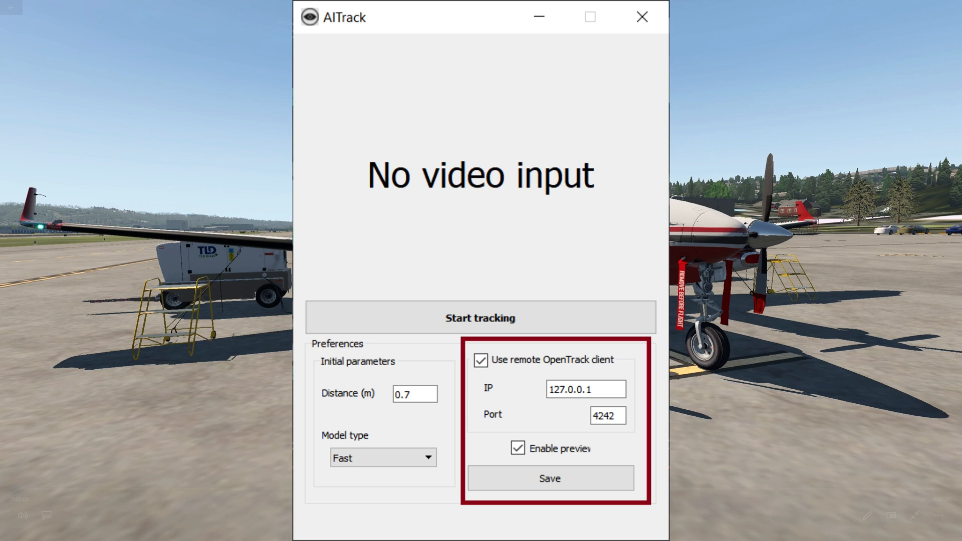
Step: Save AITrack's remote OpenTrack client settings (127.0.0.1, port 4242, preview enabled)
click(480, 318)
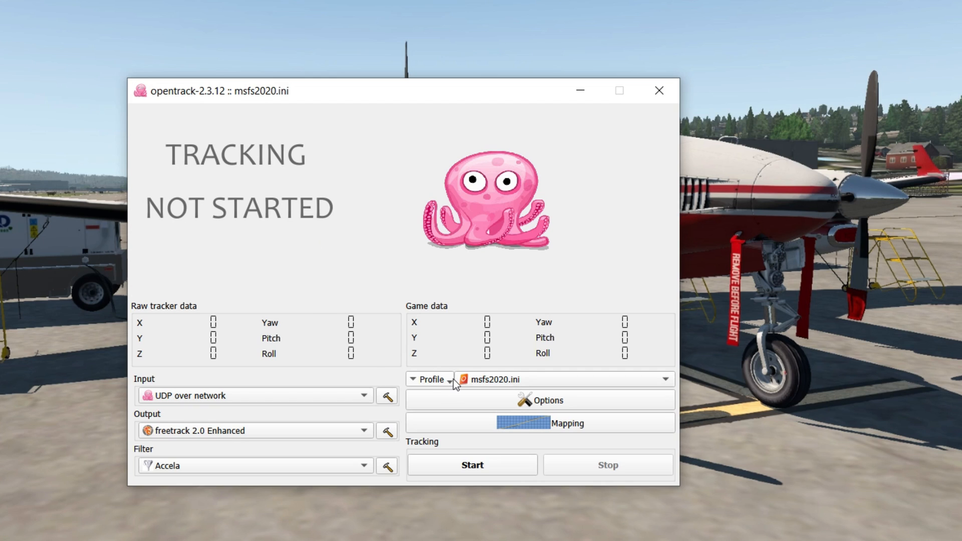
Step: Create a copied config from msfs2020 named X-Plane and make it the active profile
click(430, 378)
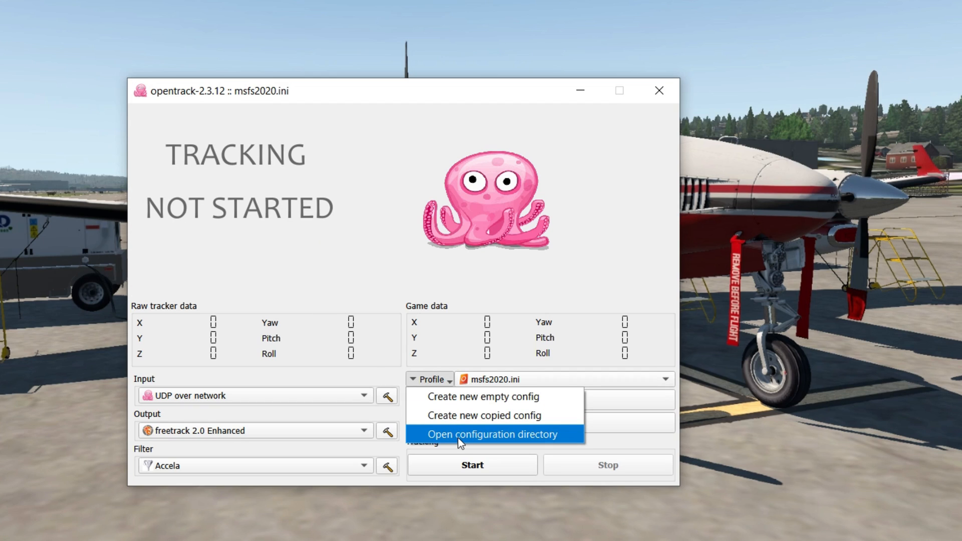
mouse_move(485, 415)
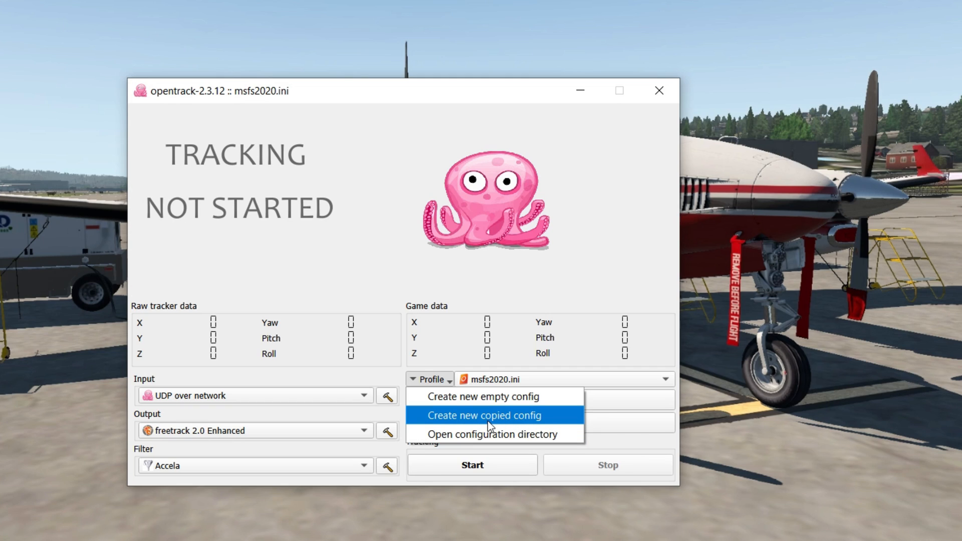
click(484, 415)
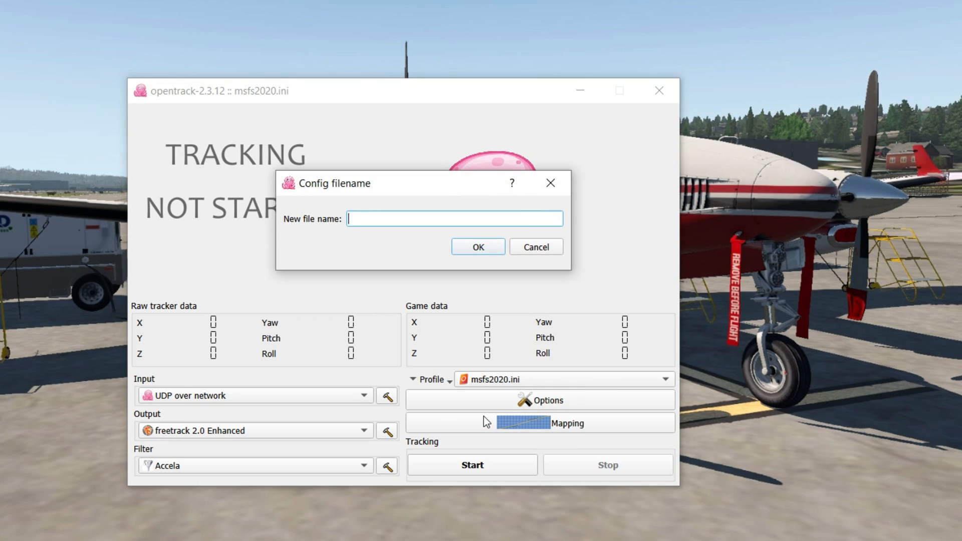
text(X-)
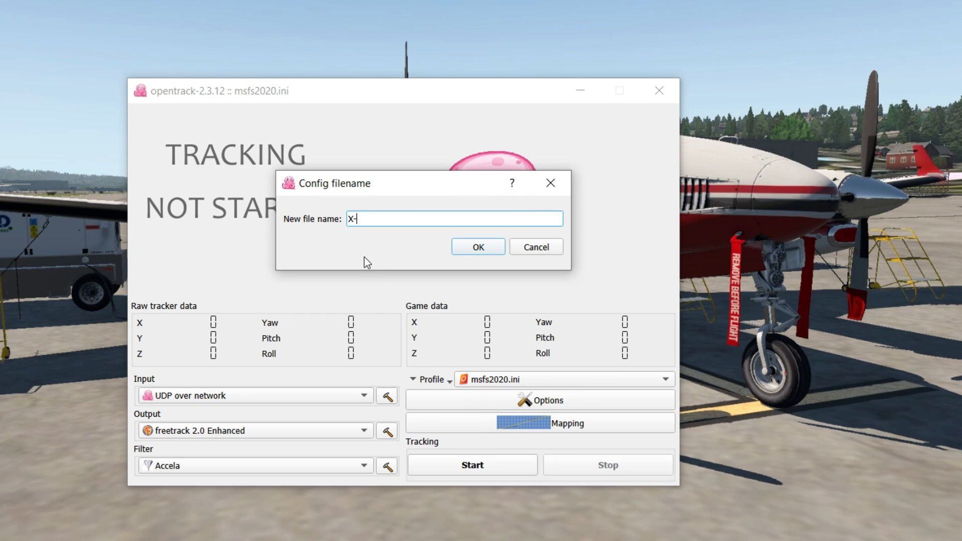
text(Plane)
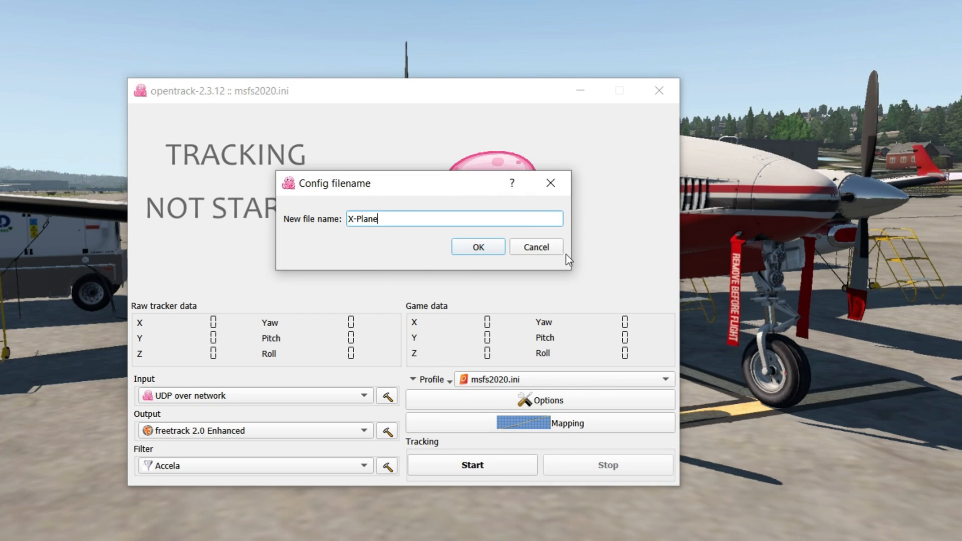
click(477, 246)
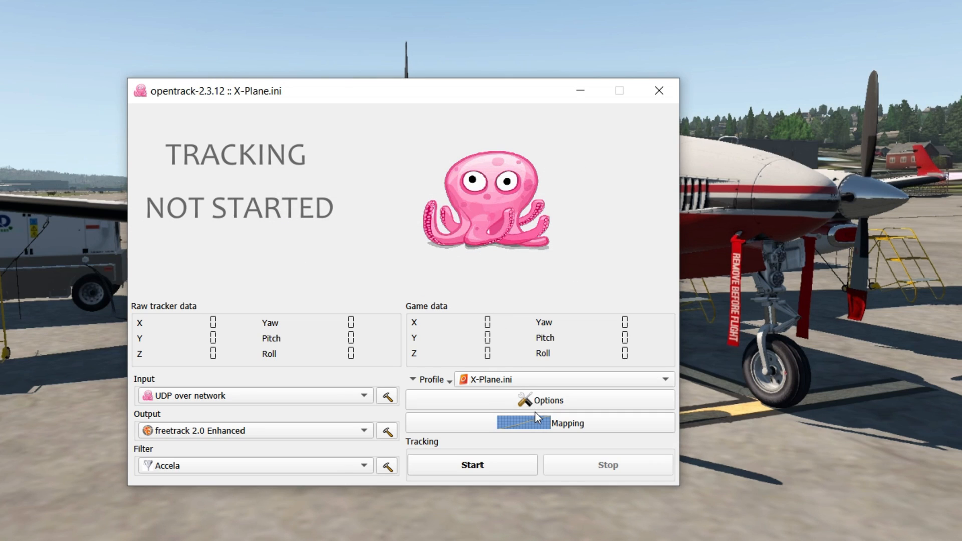
mouse_move(502, 417)
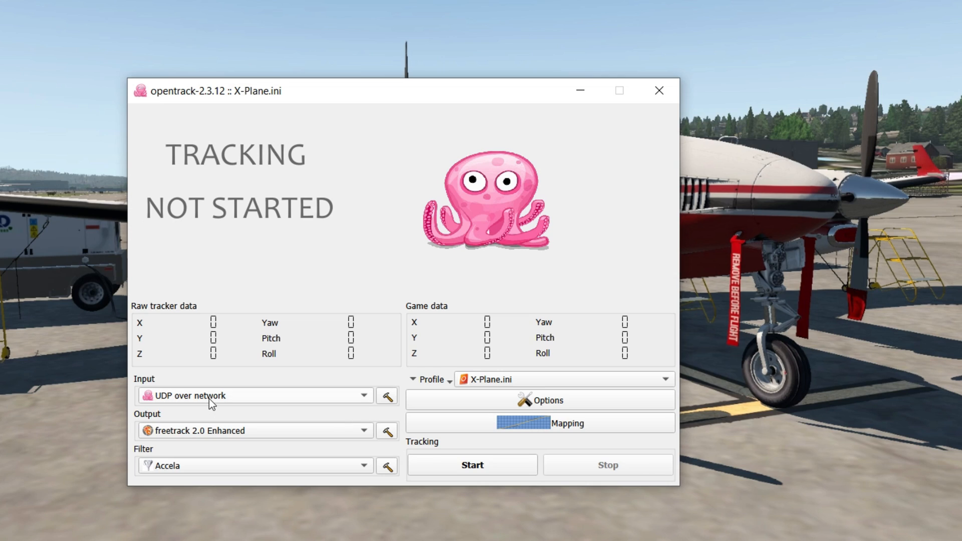
mouse_move(174, 408)
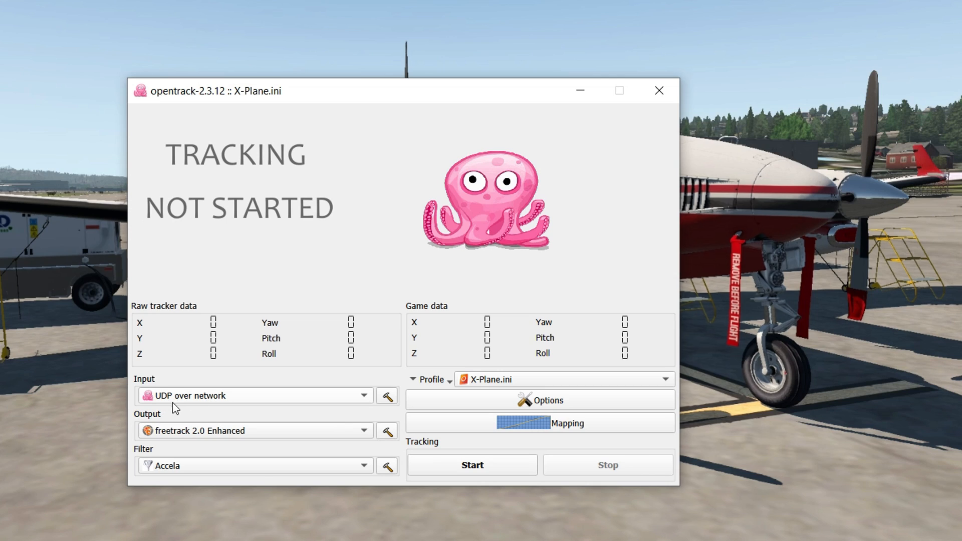
mouse_move(251, 408)
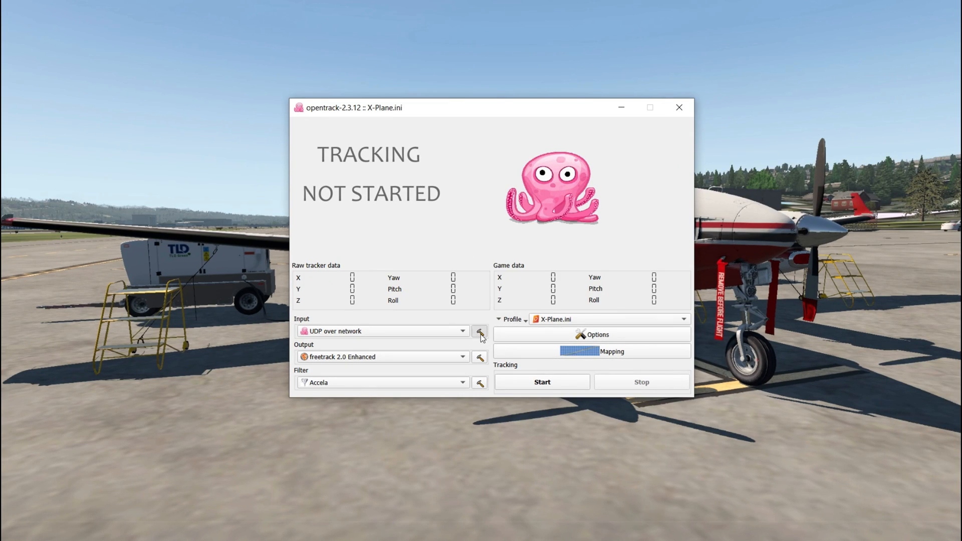
click(480, 332)
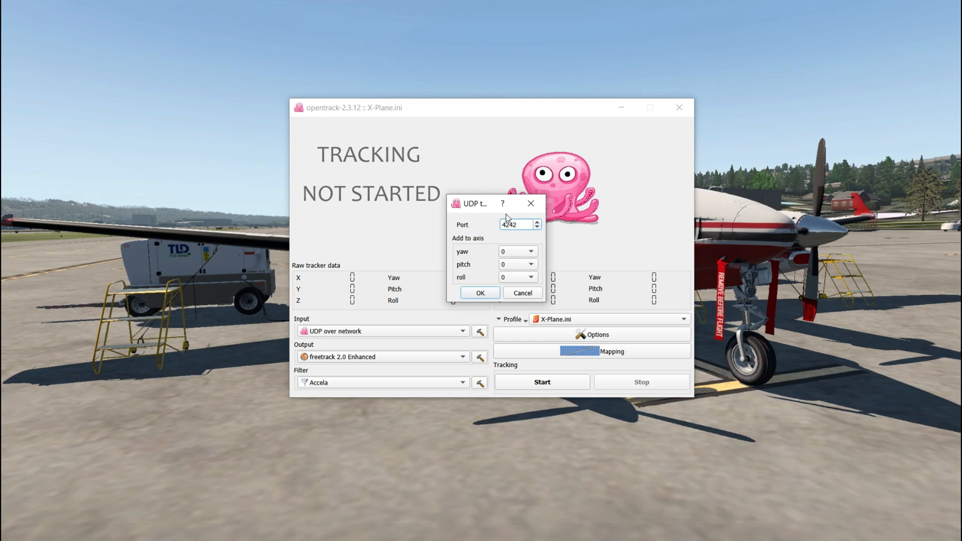
mouse_move(473, 242)
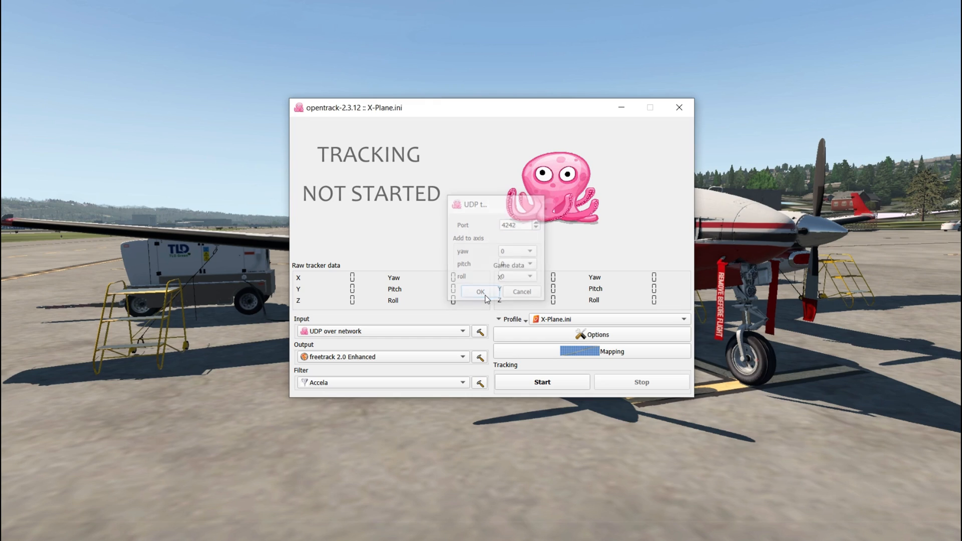
click(481, 291)
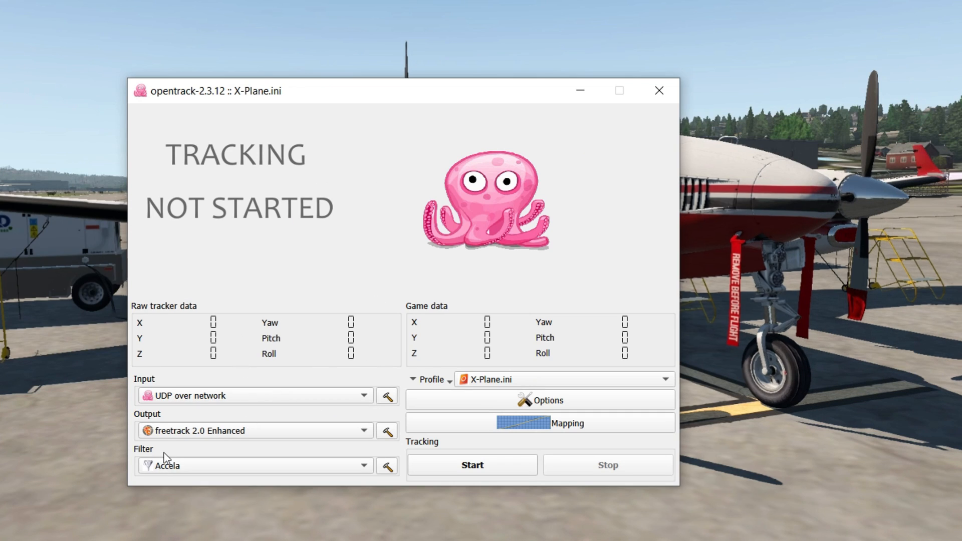
click(252, 395)
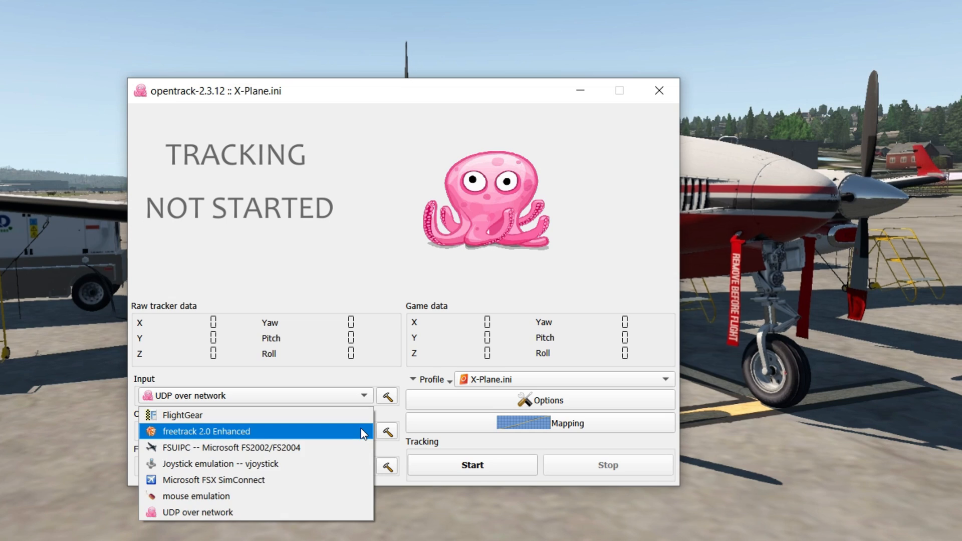
click(207, 431)
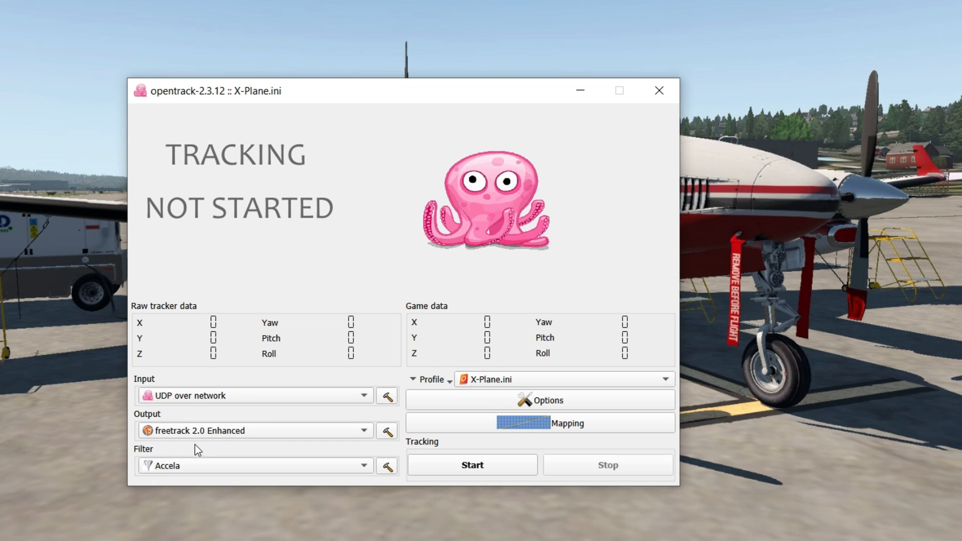
mouse_move(218, 448)
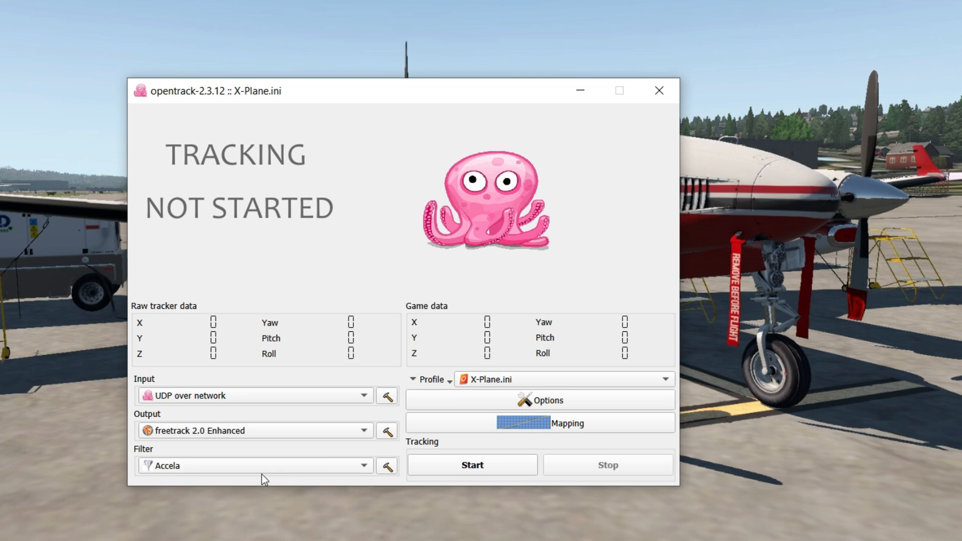
mouse_move(567, 400)
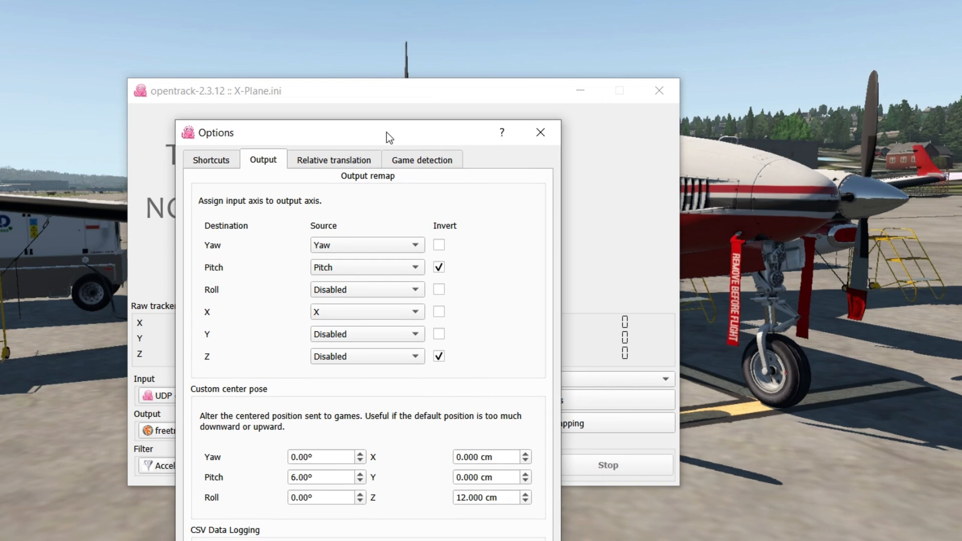
mouse_move(343, 233)
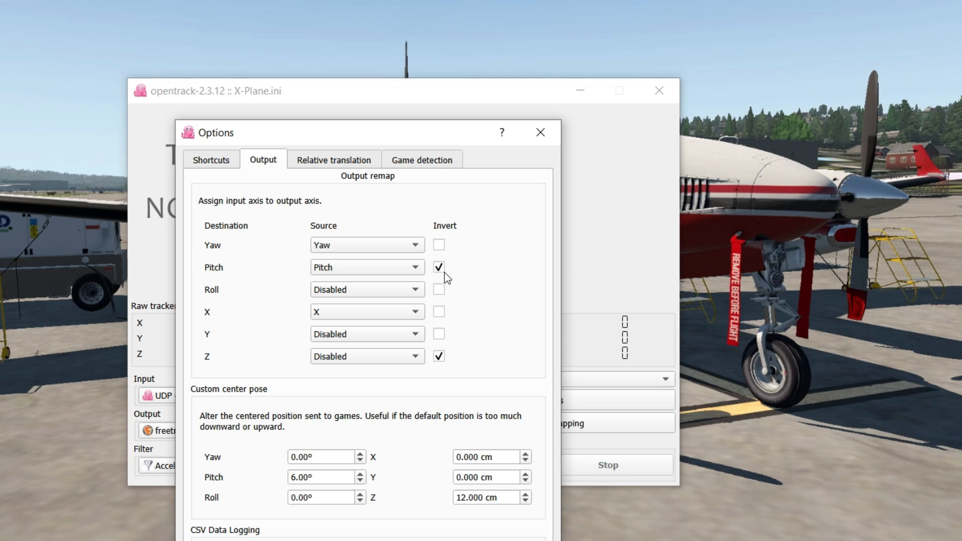
click(438, 356)
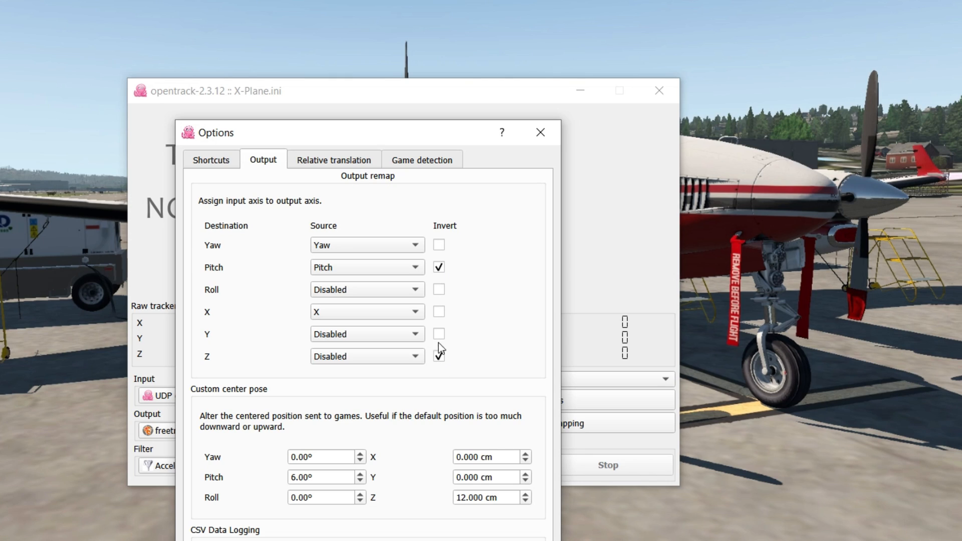
click(439, 357)
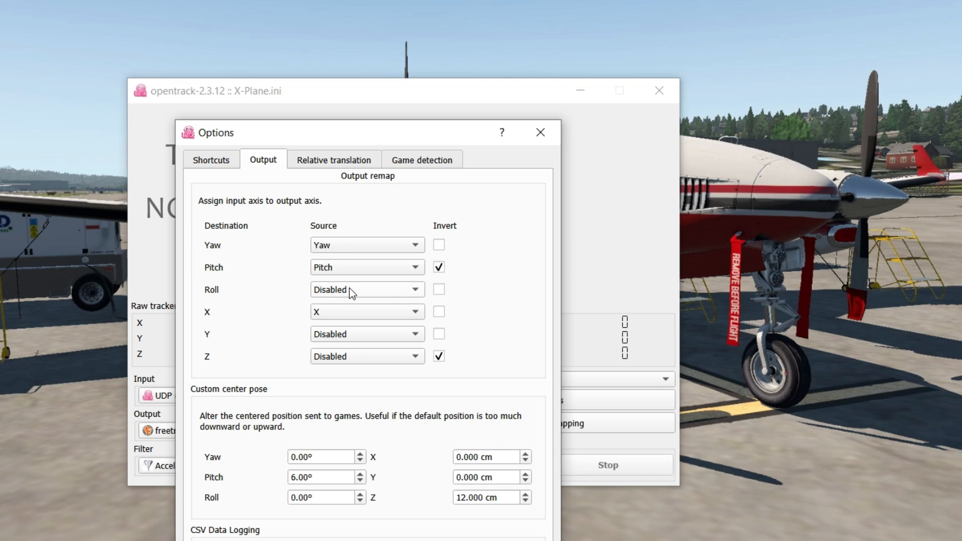
mouse_move(225, 258)
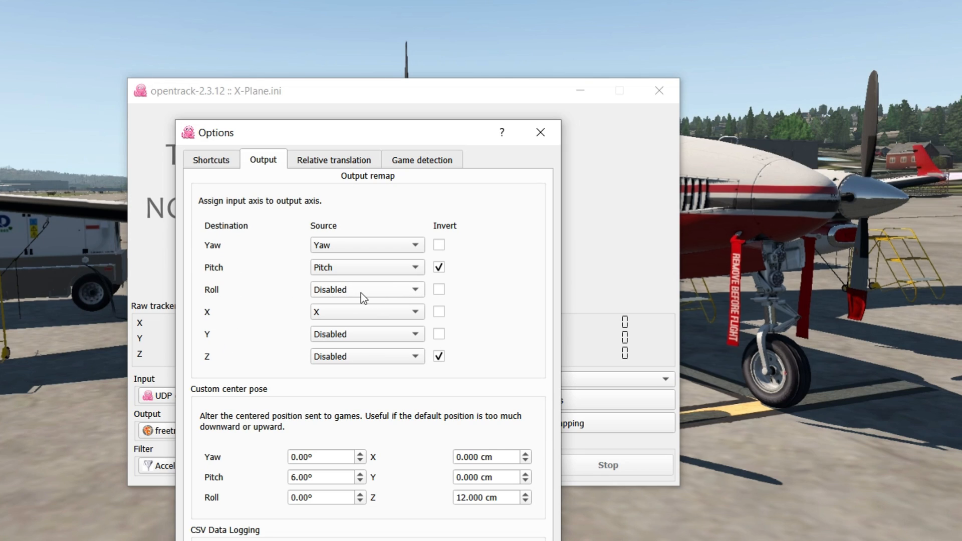
mouse_move(406, 299)
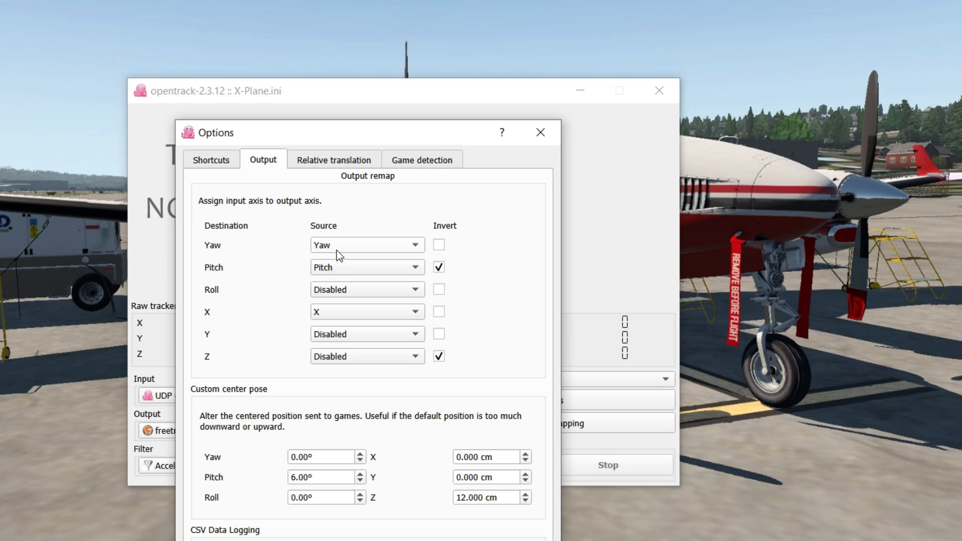
mouse_move(414, 536)
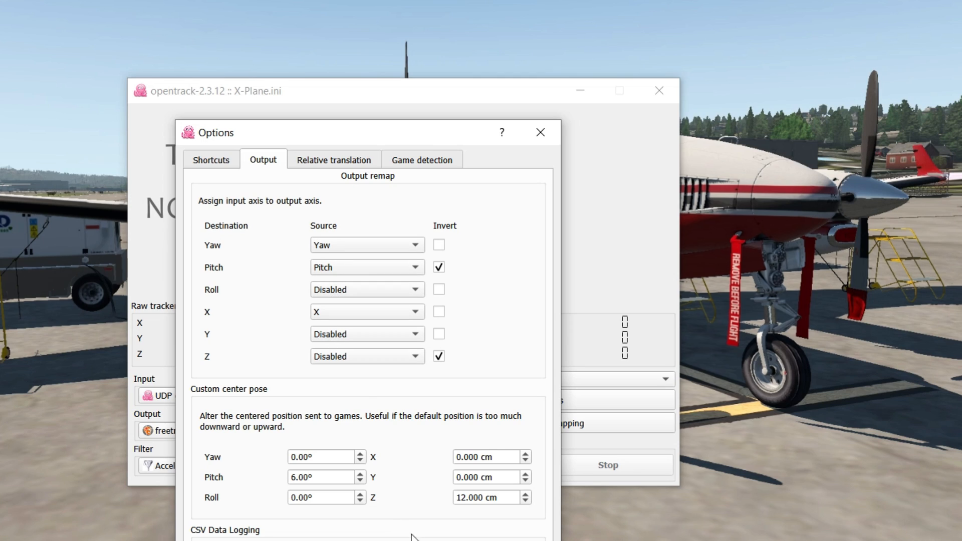
click(539, 132)
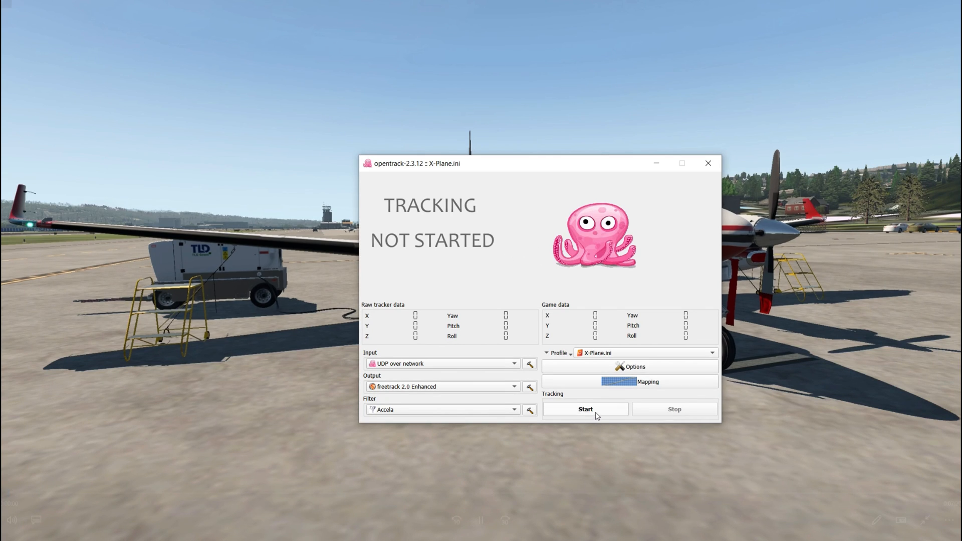
Step: Start tracking so live pose values flow through the X-Plane profile
click(584, 409)
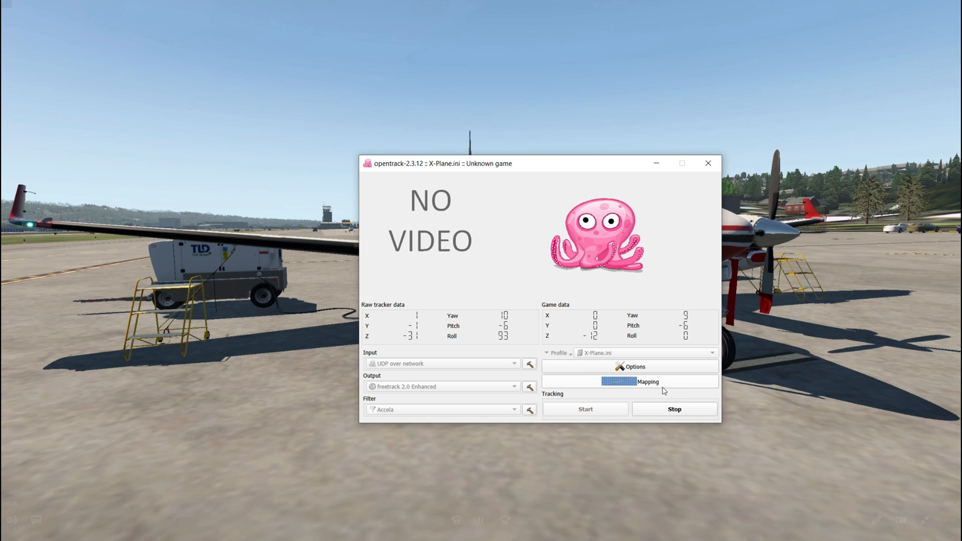
Step: Review the yaw, pitch and roll mapping curves and nudge a point on the yaw curve
click(648, 382)
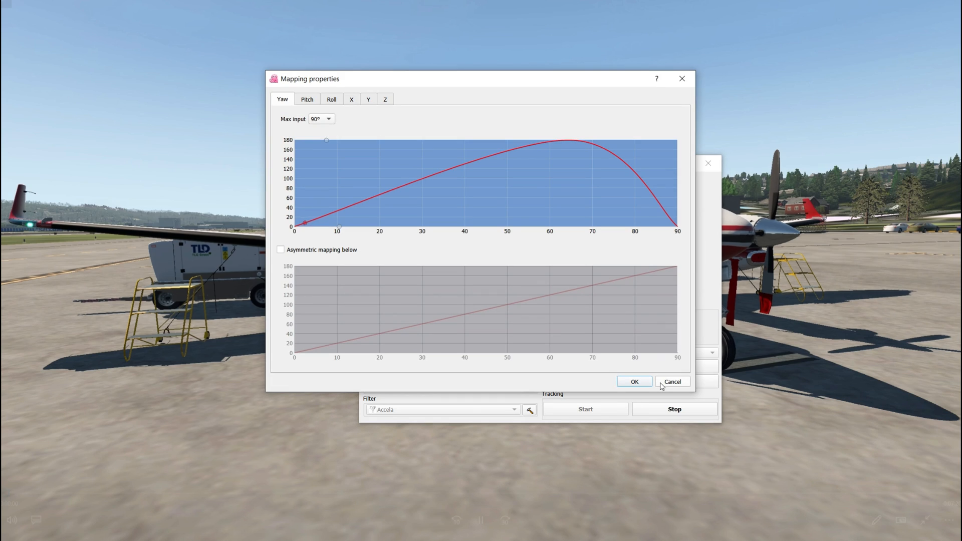
mouse_move(349, 247)
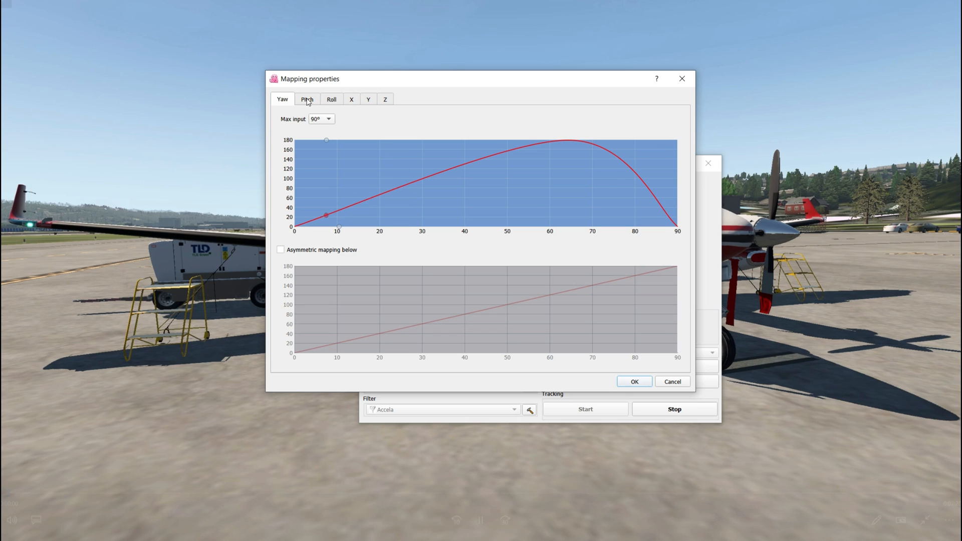
click(306, 100)
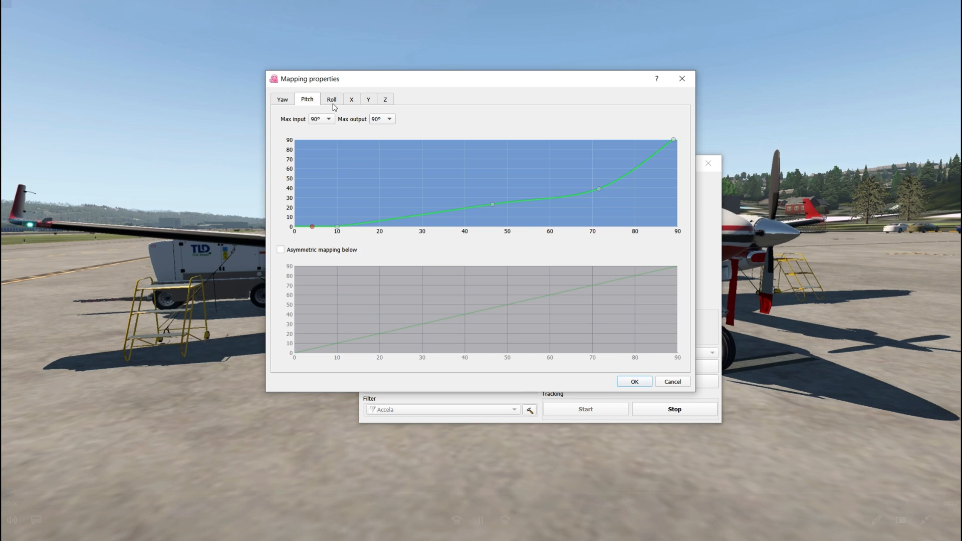
click(332, 100)
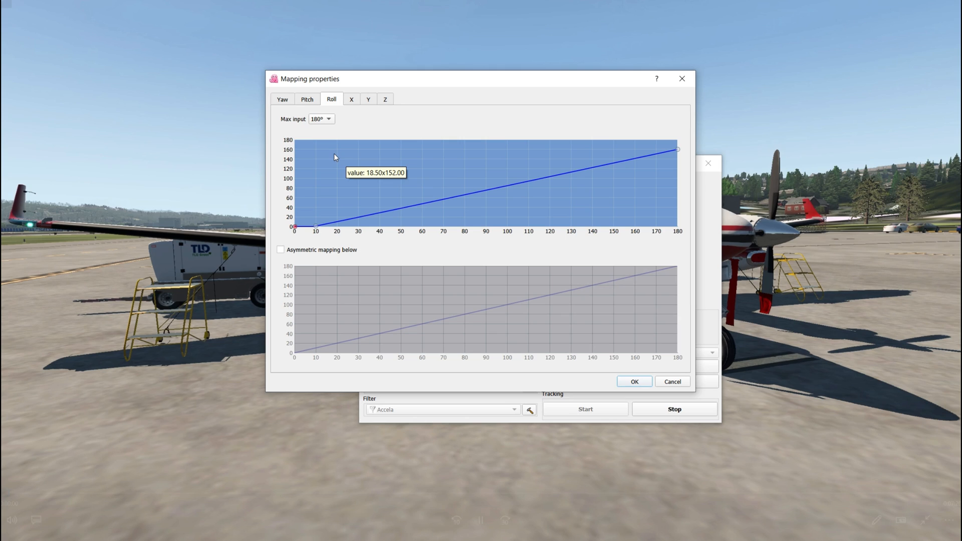
click(307, 100)
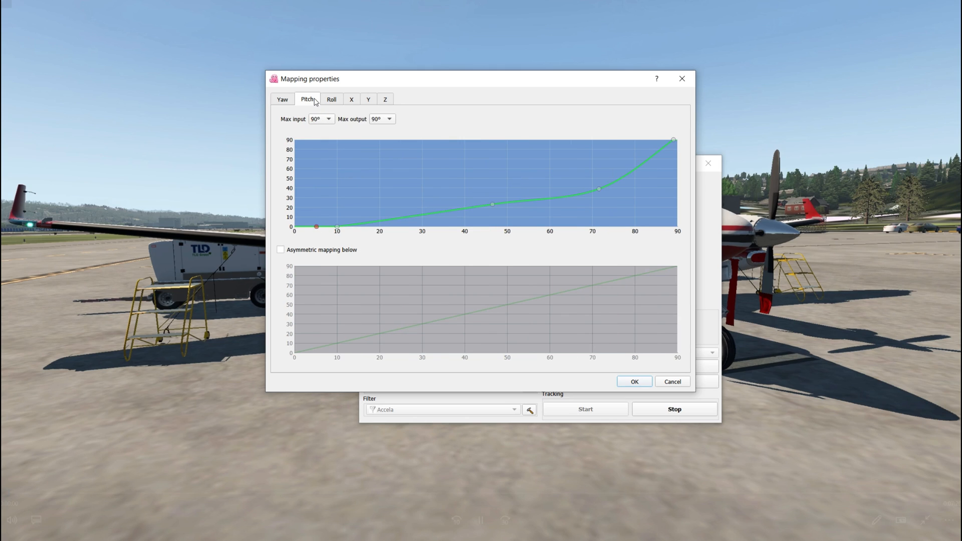
click(281, 99)
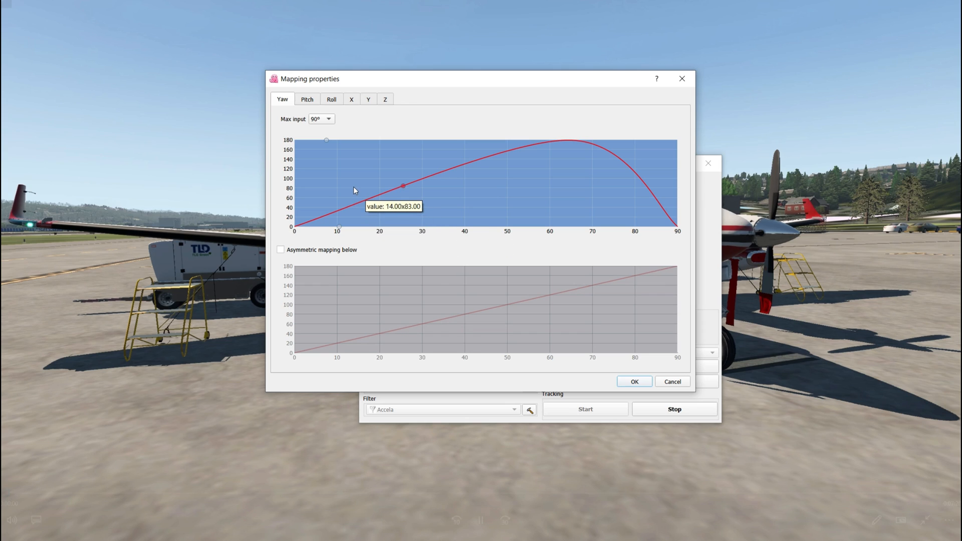
drag(403, 187, 341, 209)
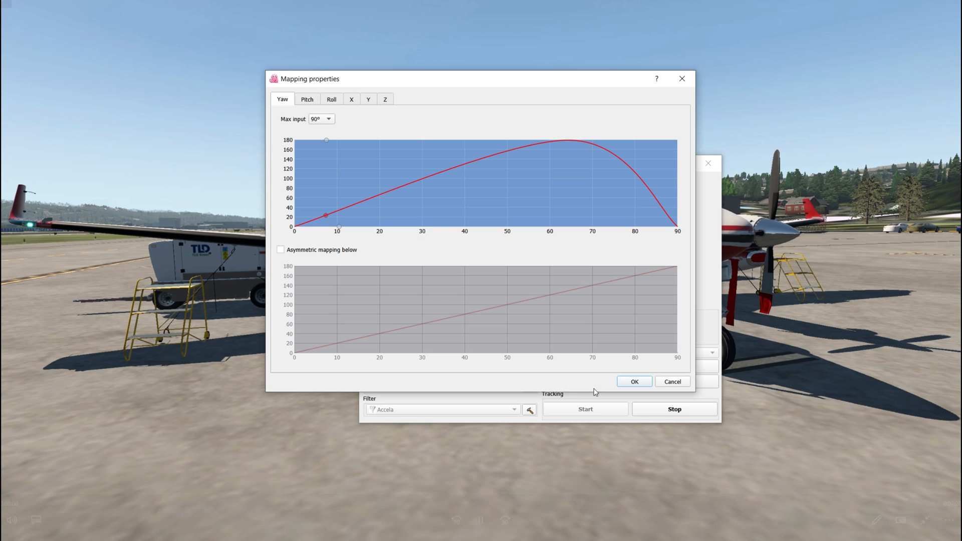
Step: Accept the mapping curves with OK and stop head tracking
click(634, 380)
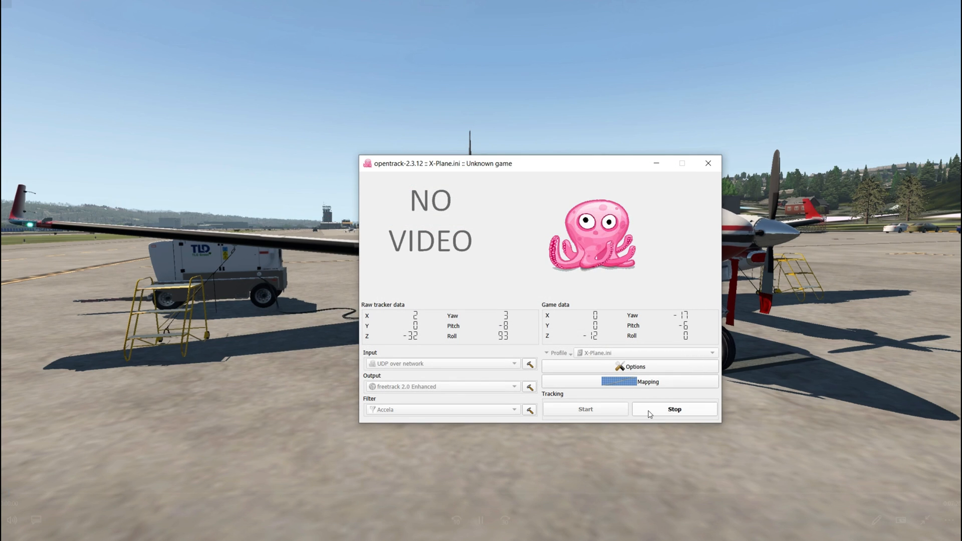
click(674, 409)
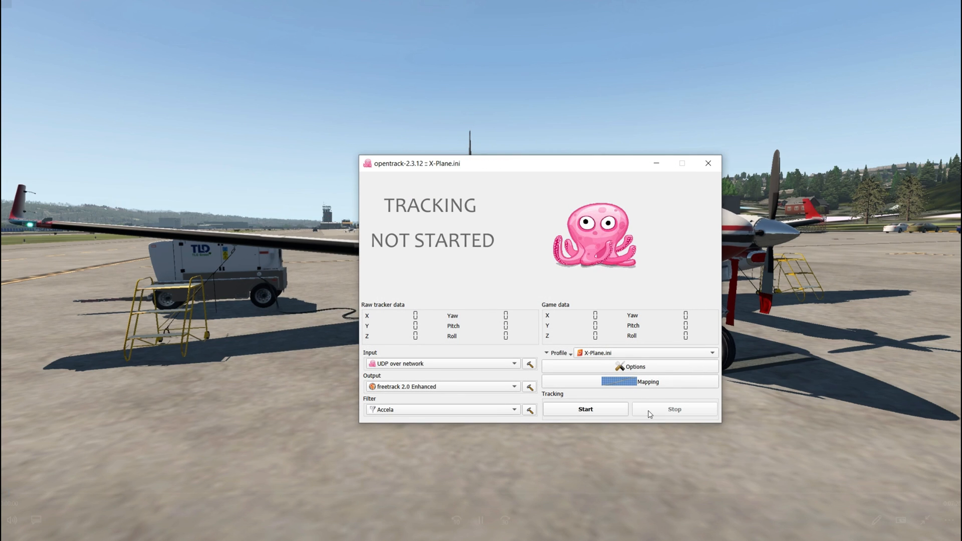